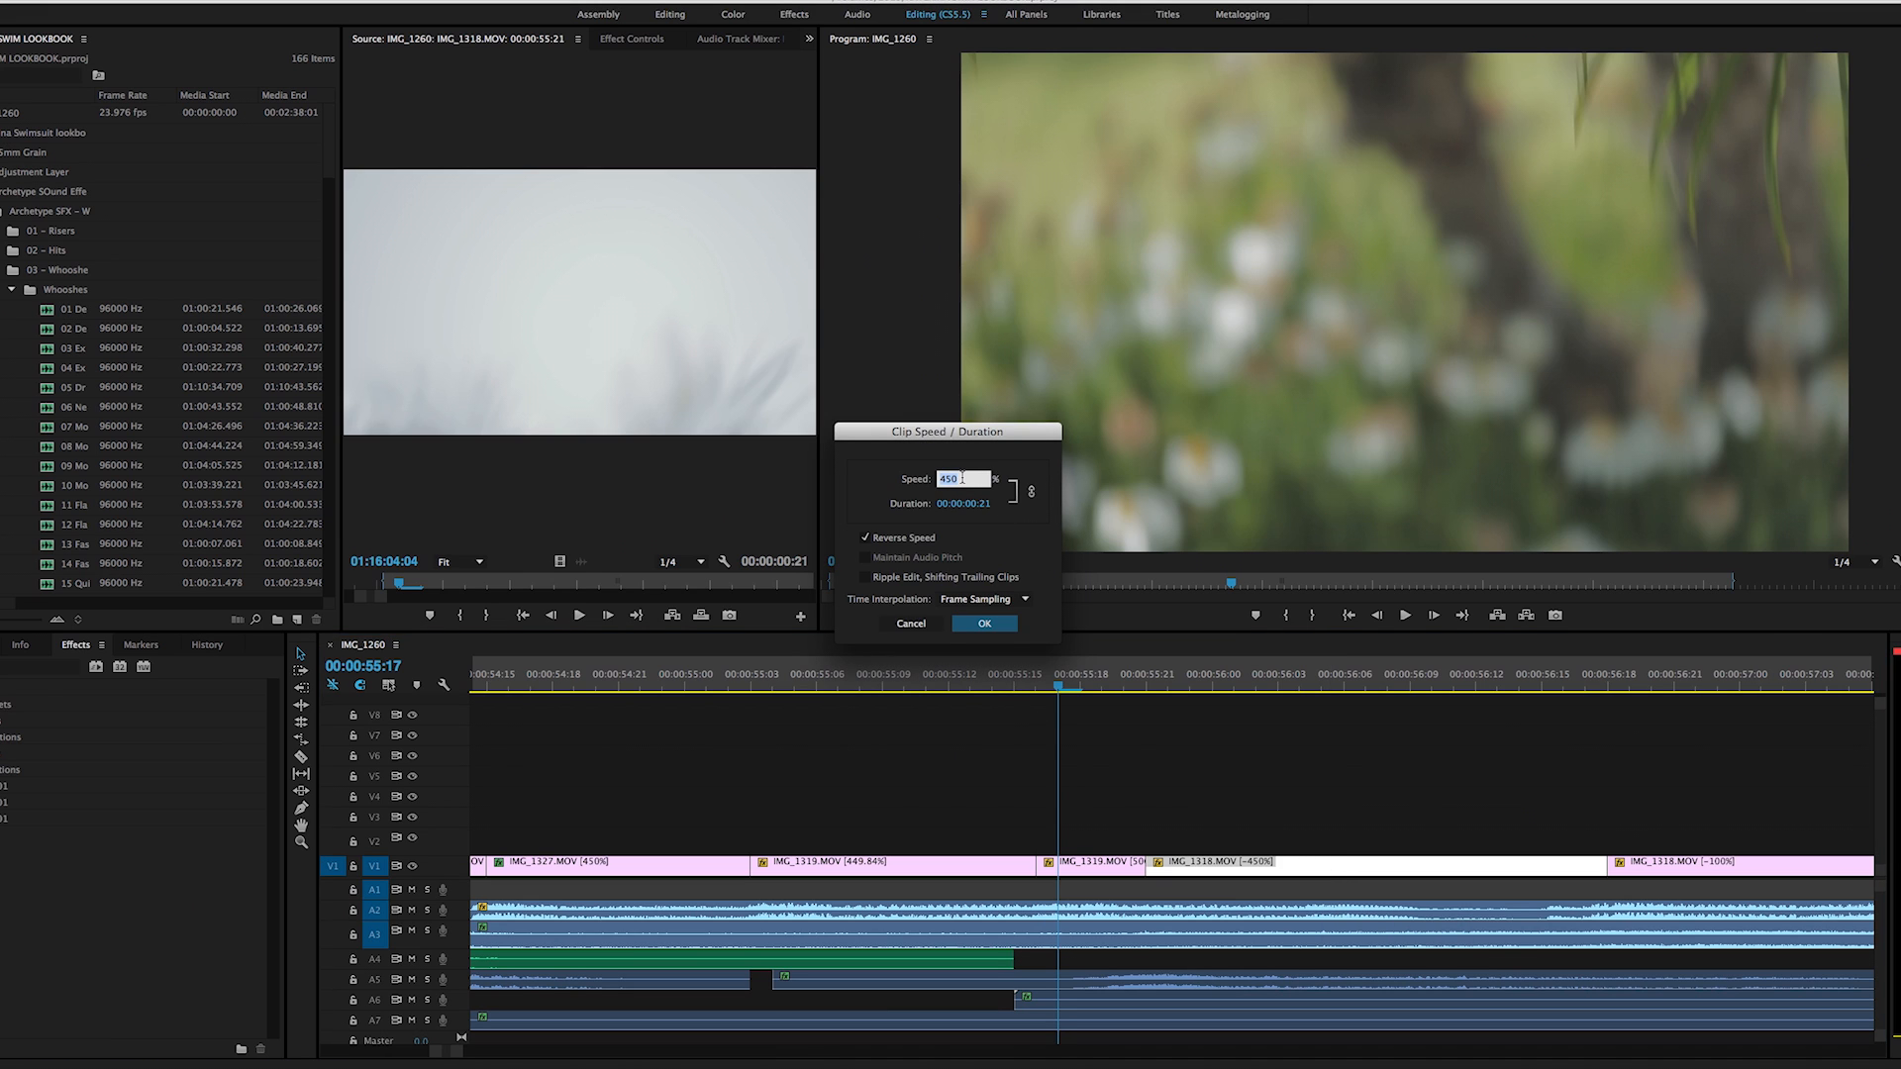
Set the clip speed to 450% with Reverse Speed on and confirm the Speed/Duration dialog
{"action": "type", "text": "100"}
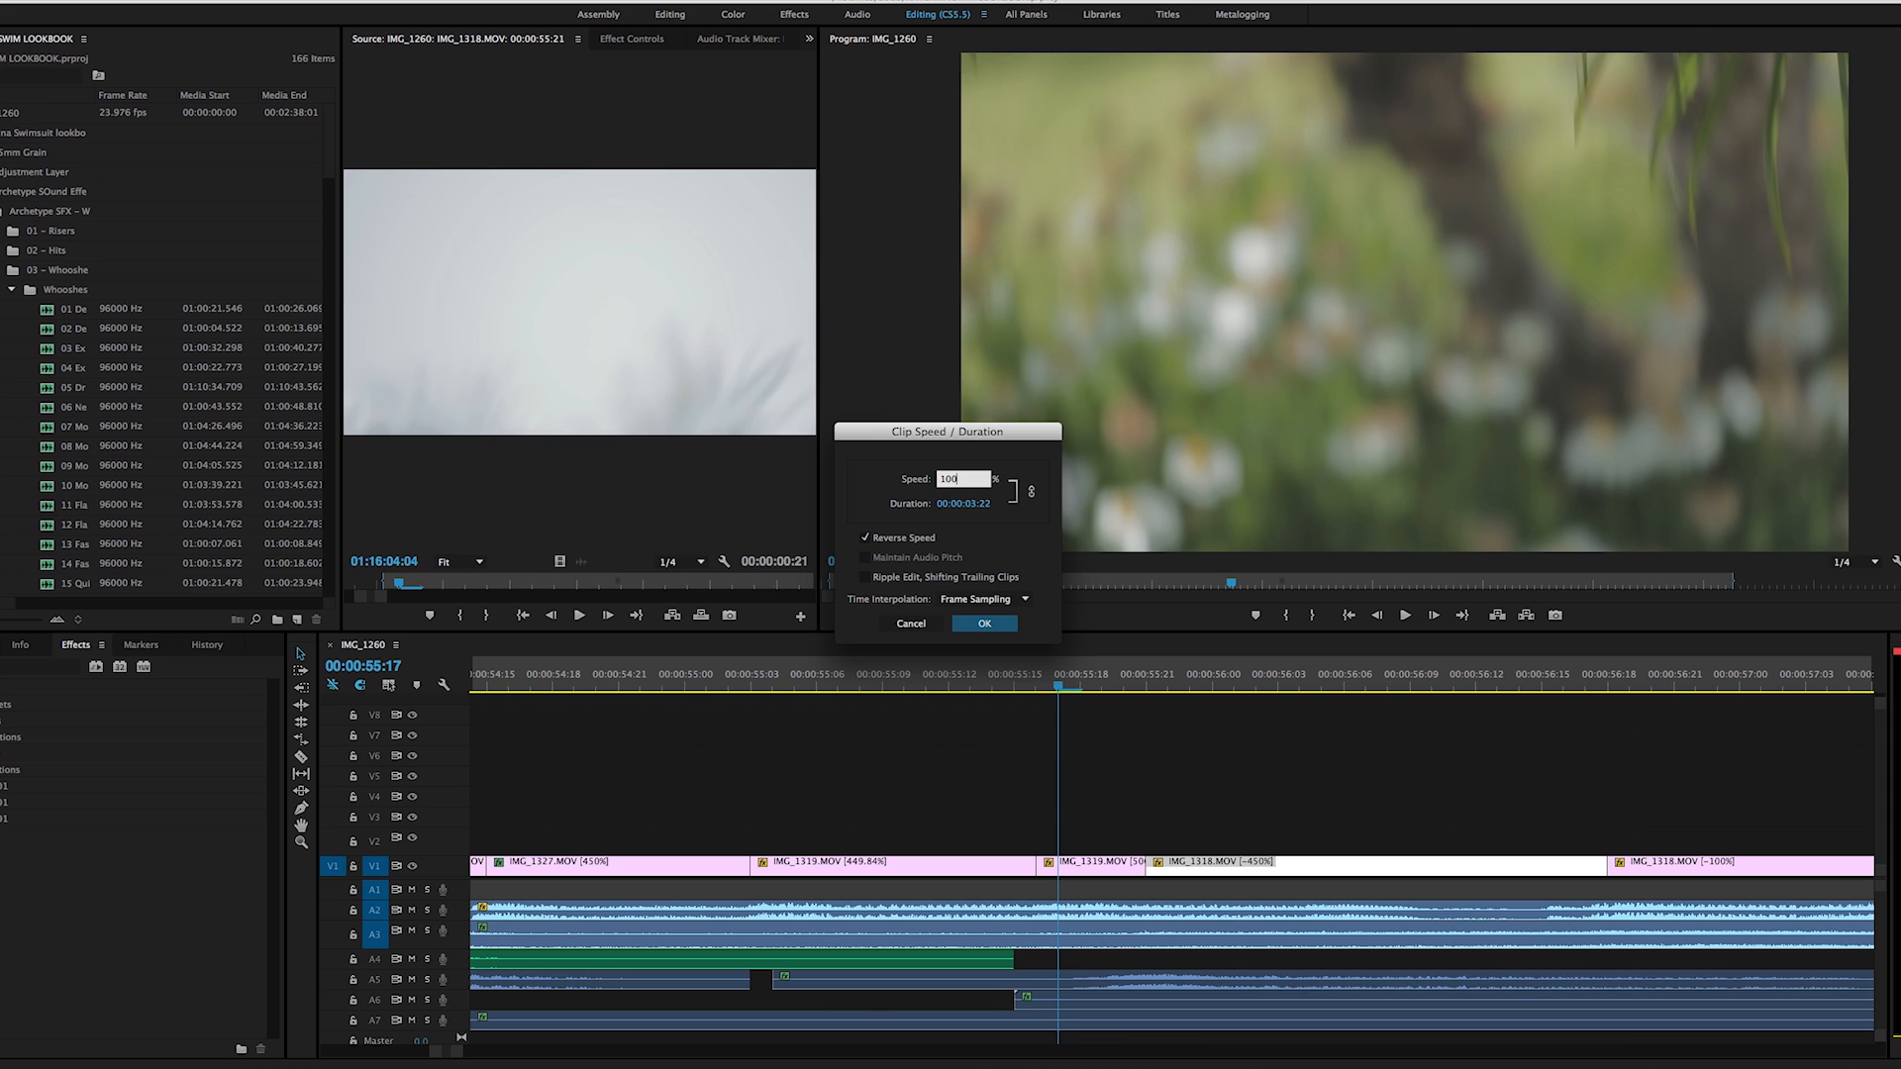
{"action": "type", "text": "450"}
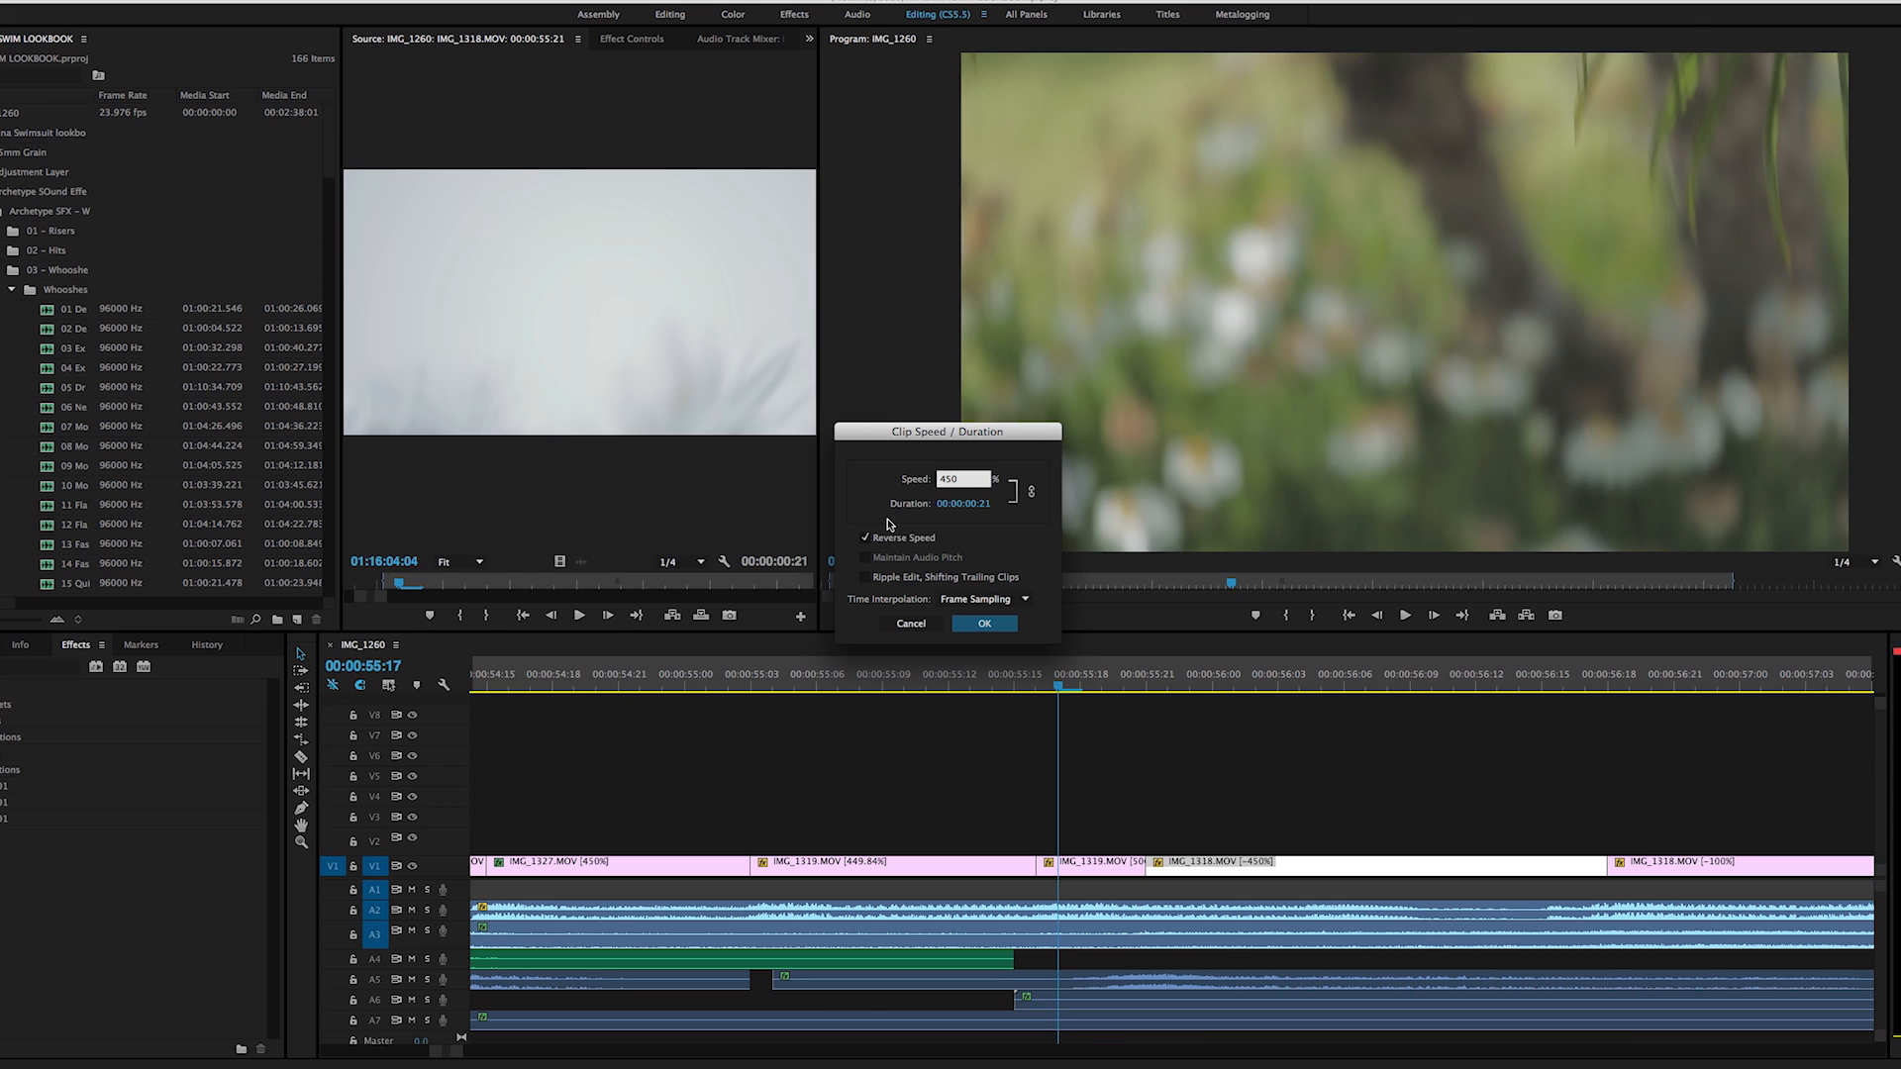
{"action": "left_click", "coordinate": [983, 623]}
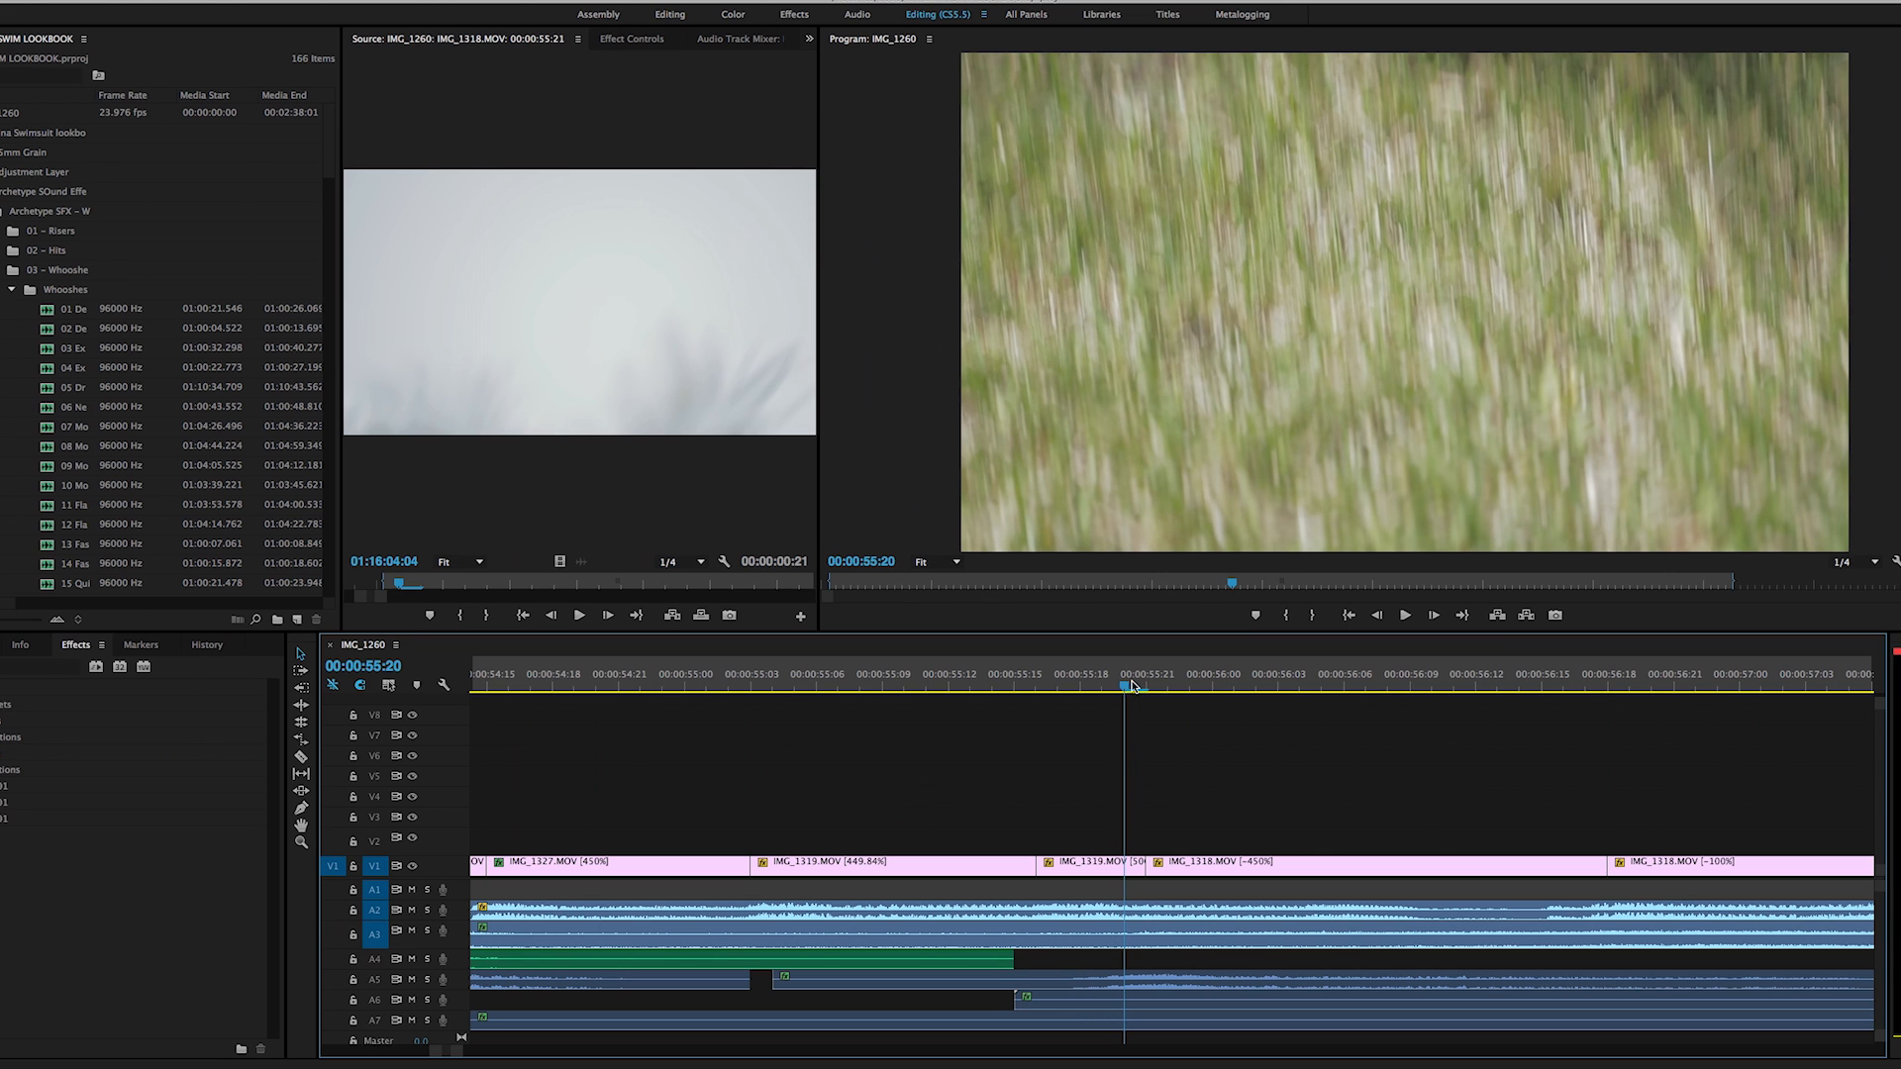
{"action": "left_click", "coordinate": [1211, 686]}
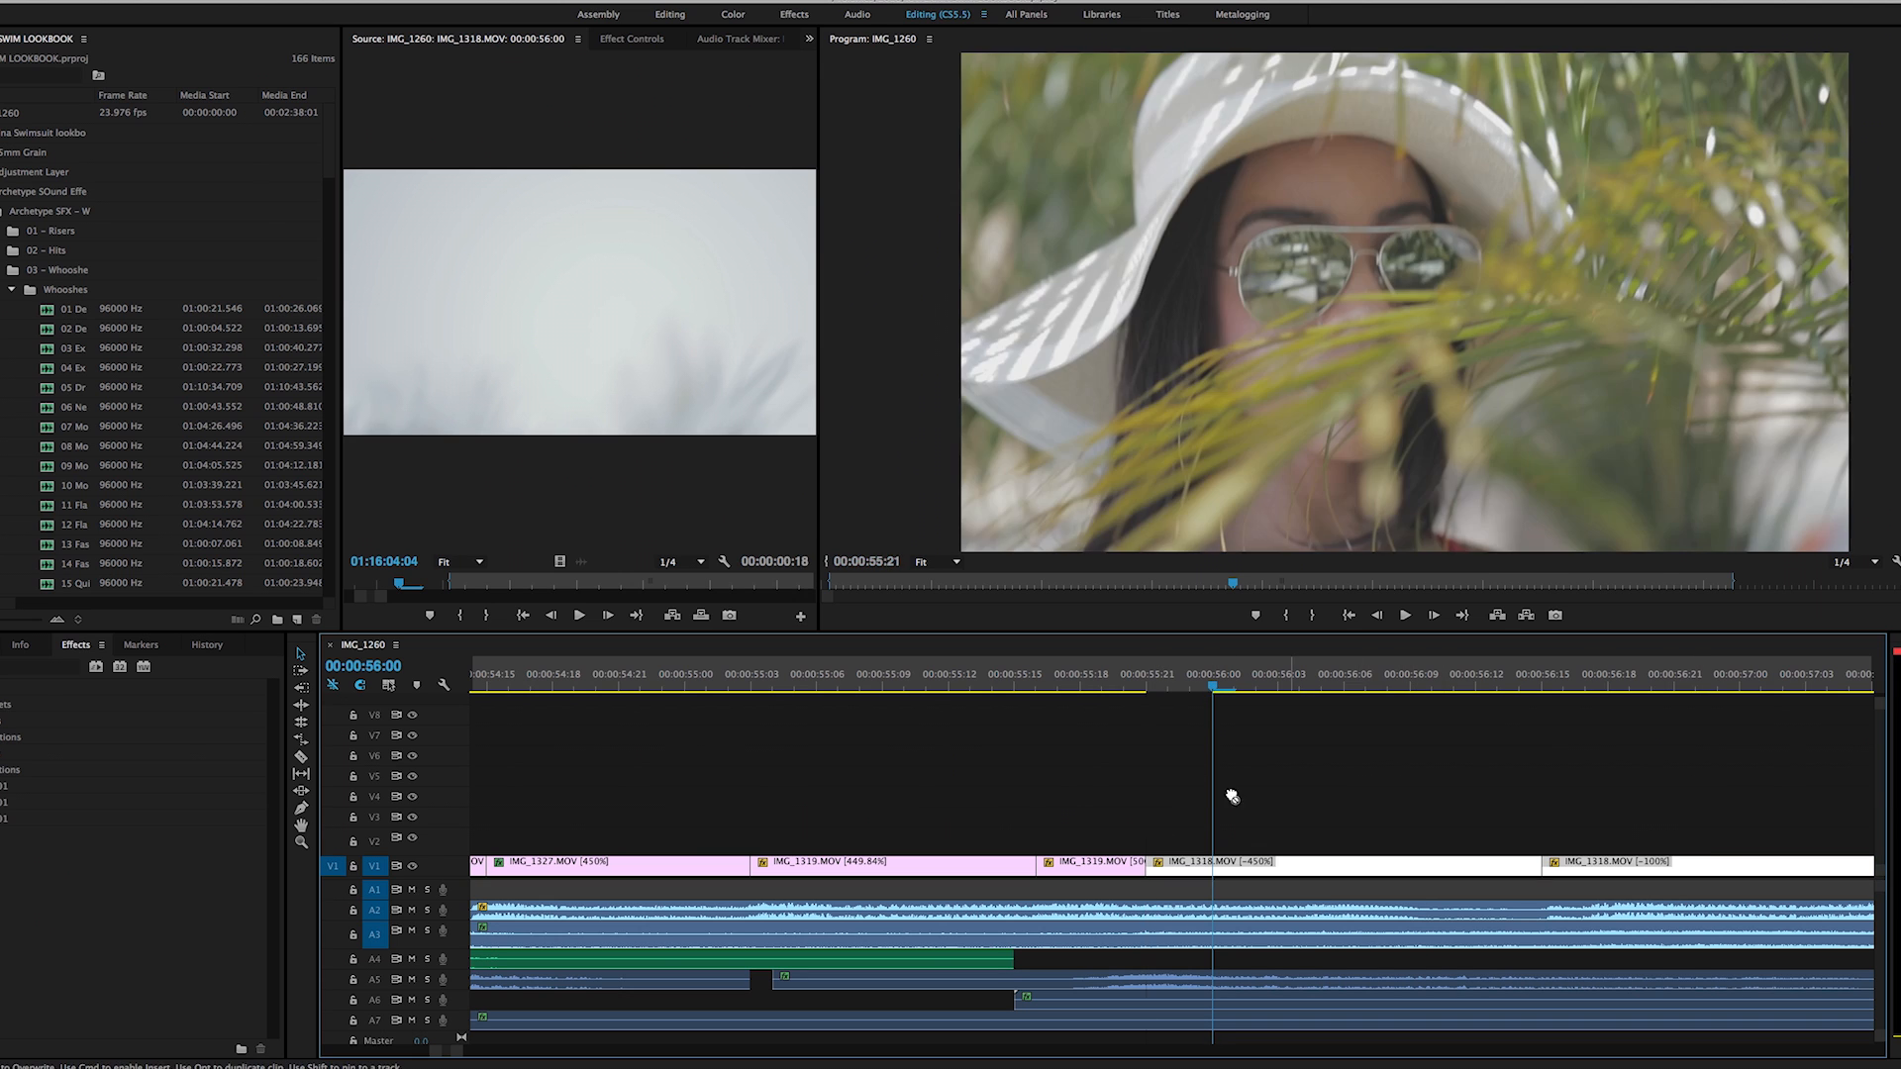
{"action": "left_click_drag", "start_coordinate": [1216, 685], "coordinate": [1115, 685]}
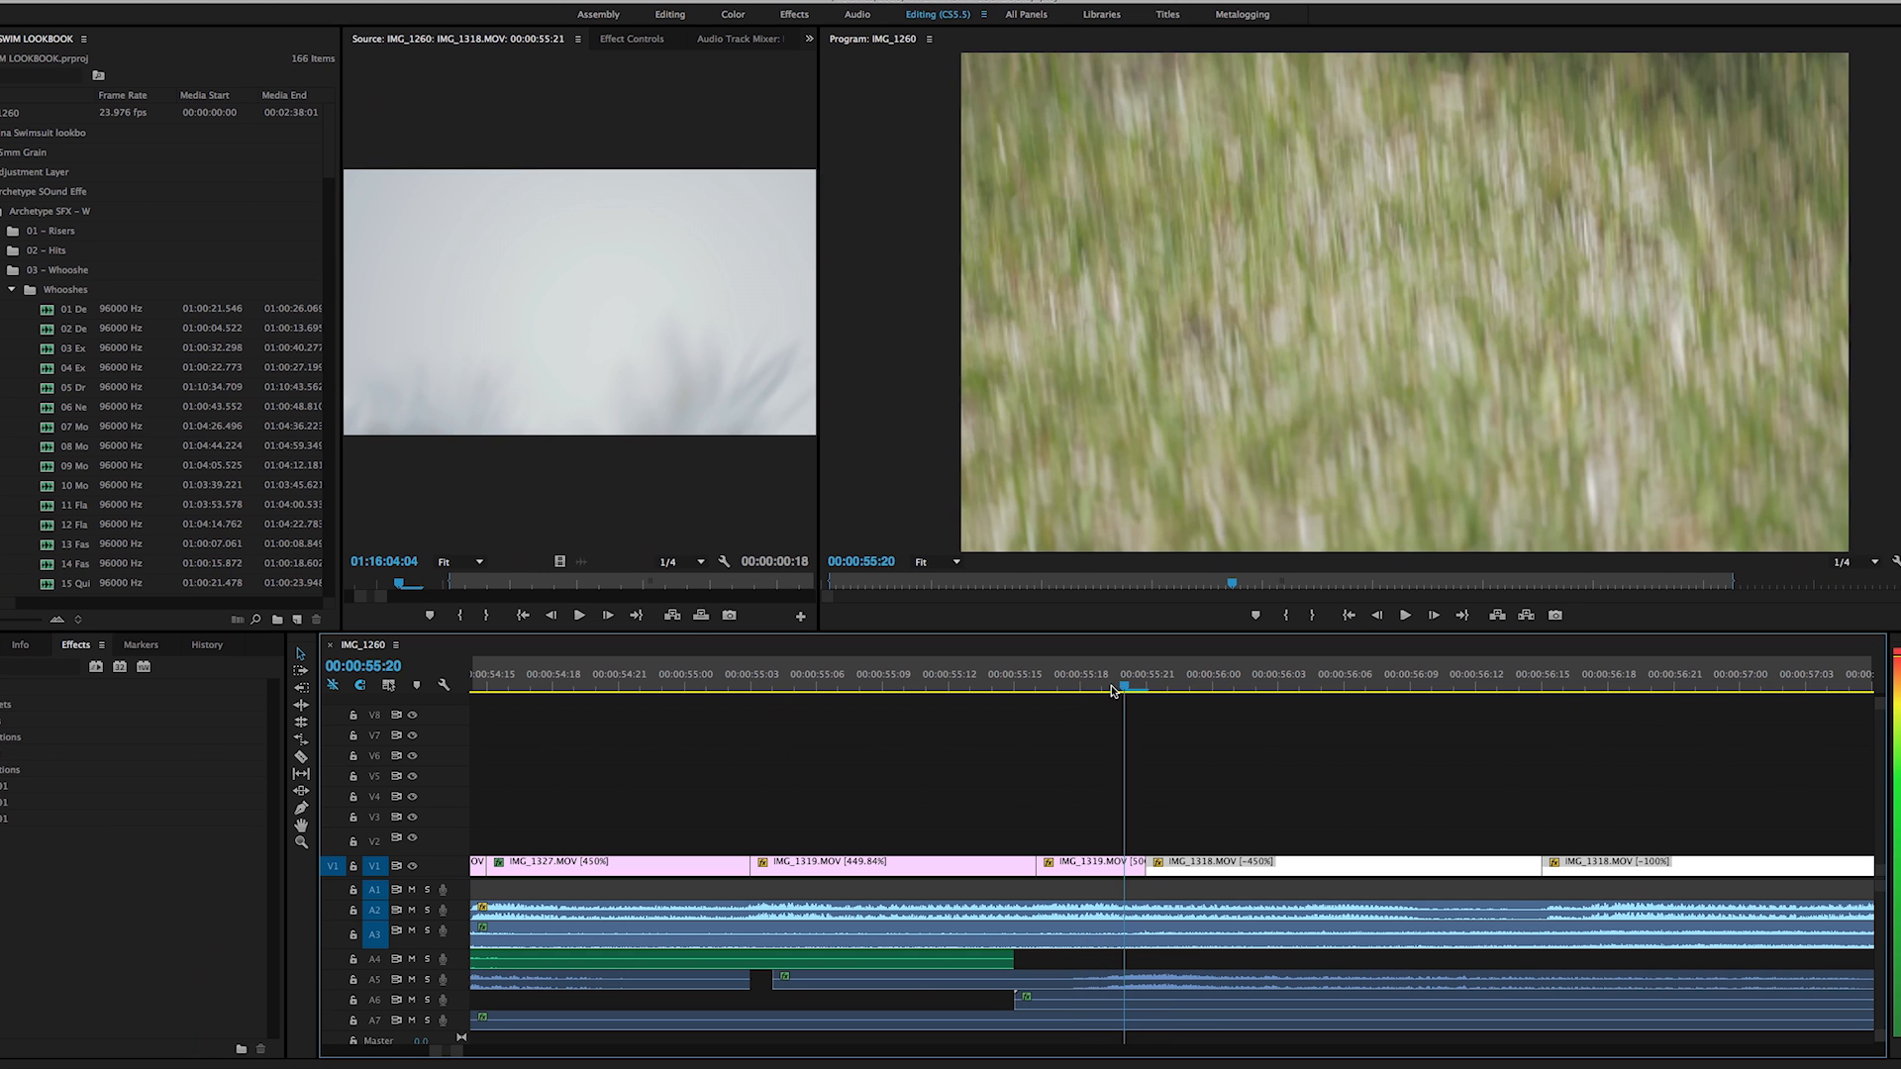
{"action": "left_click", "coordinate": [928, 675]}
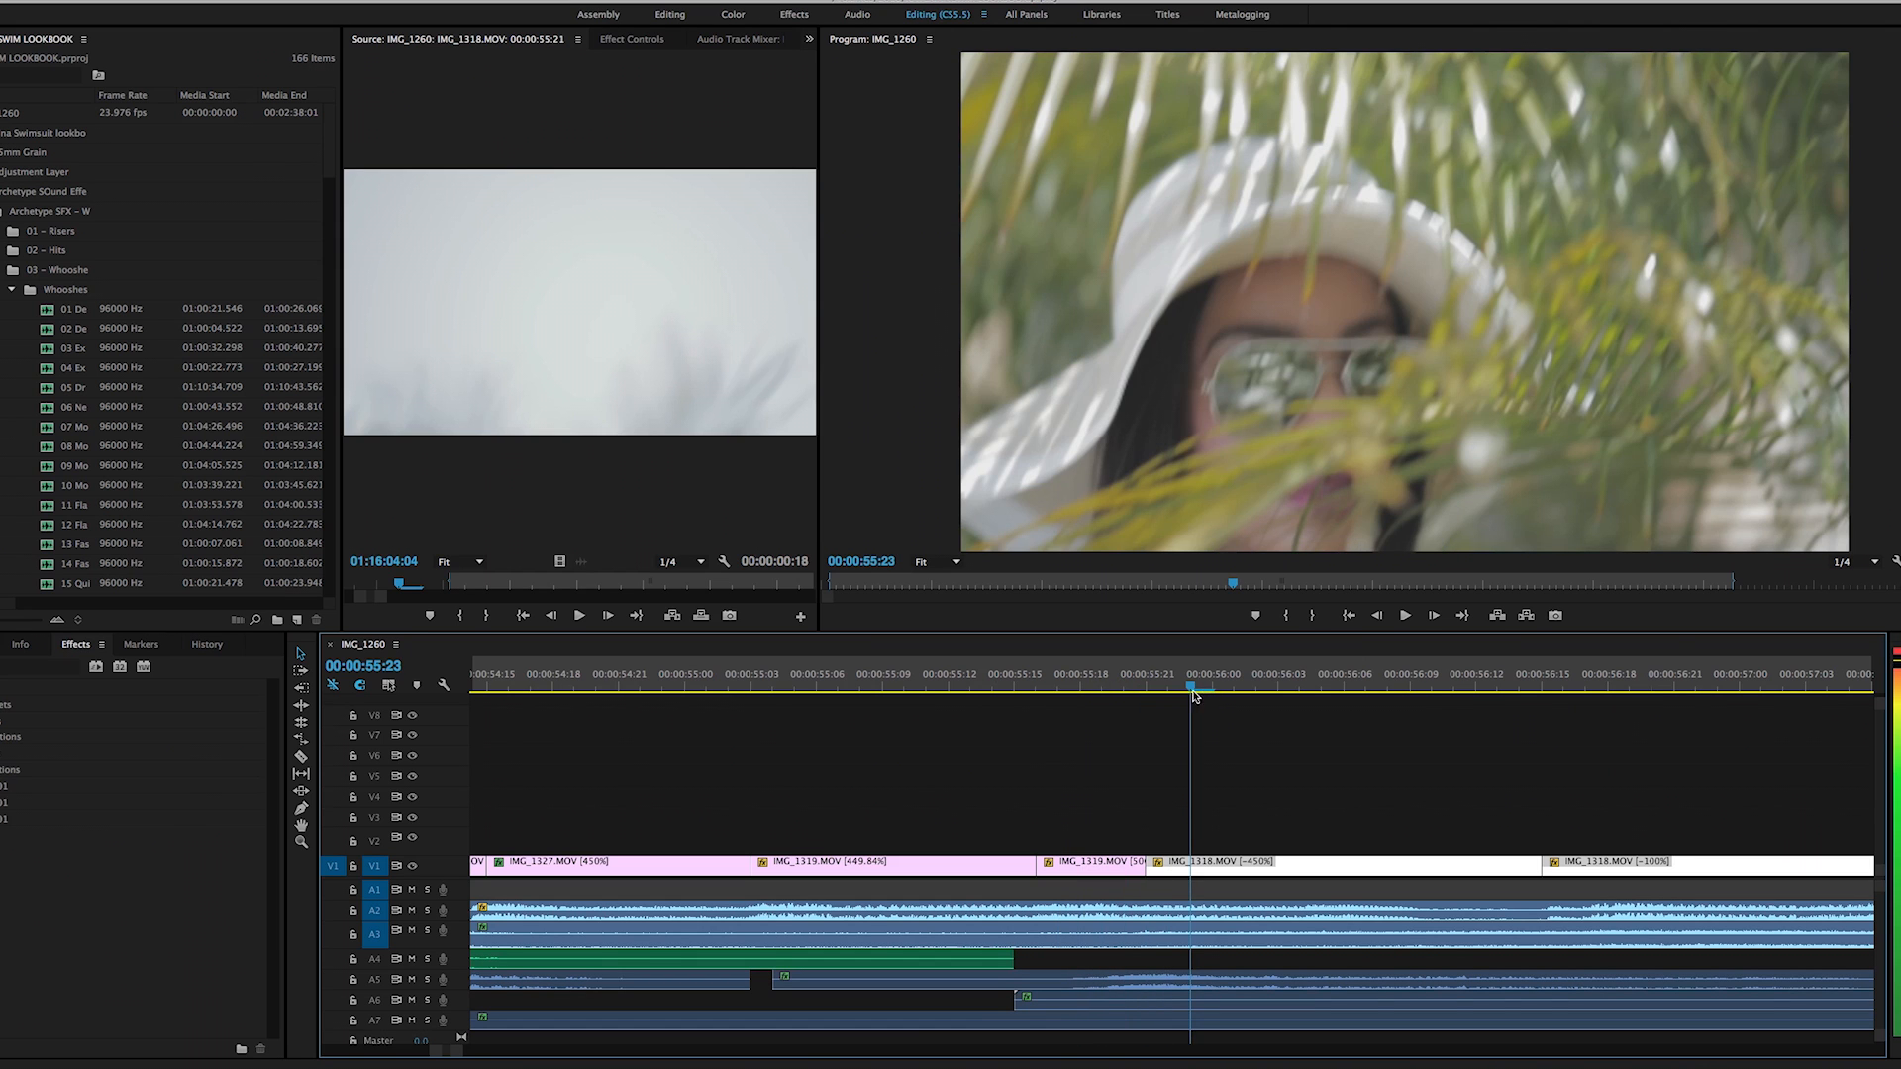
{"action": "left_click_drag", "start_coordinate": [1194, 689], "coordinate": [1171, 689]}
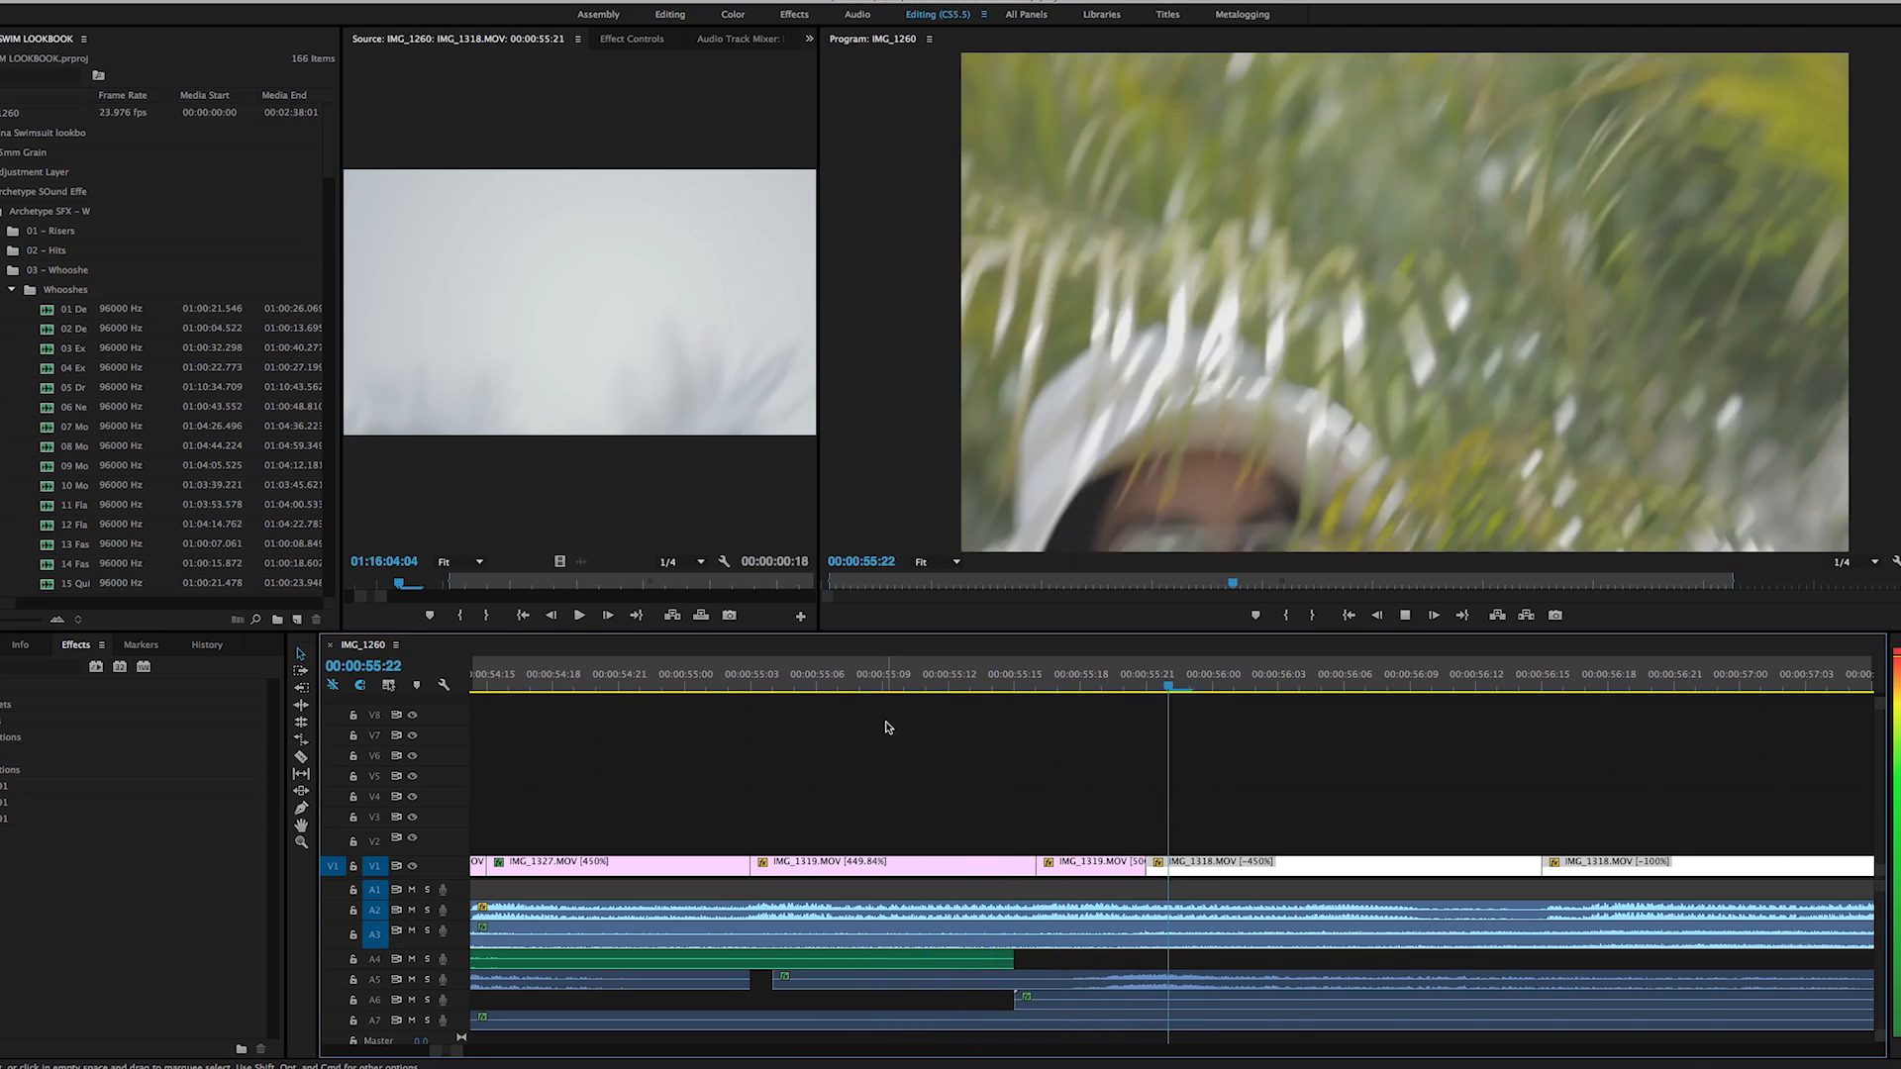
{"action": "left_click", "coordinate": [949, 674]}
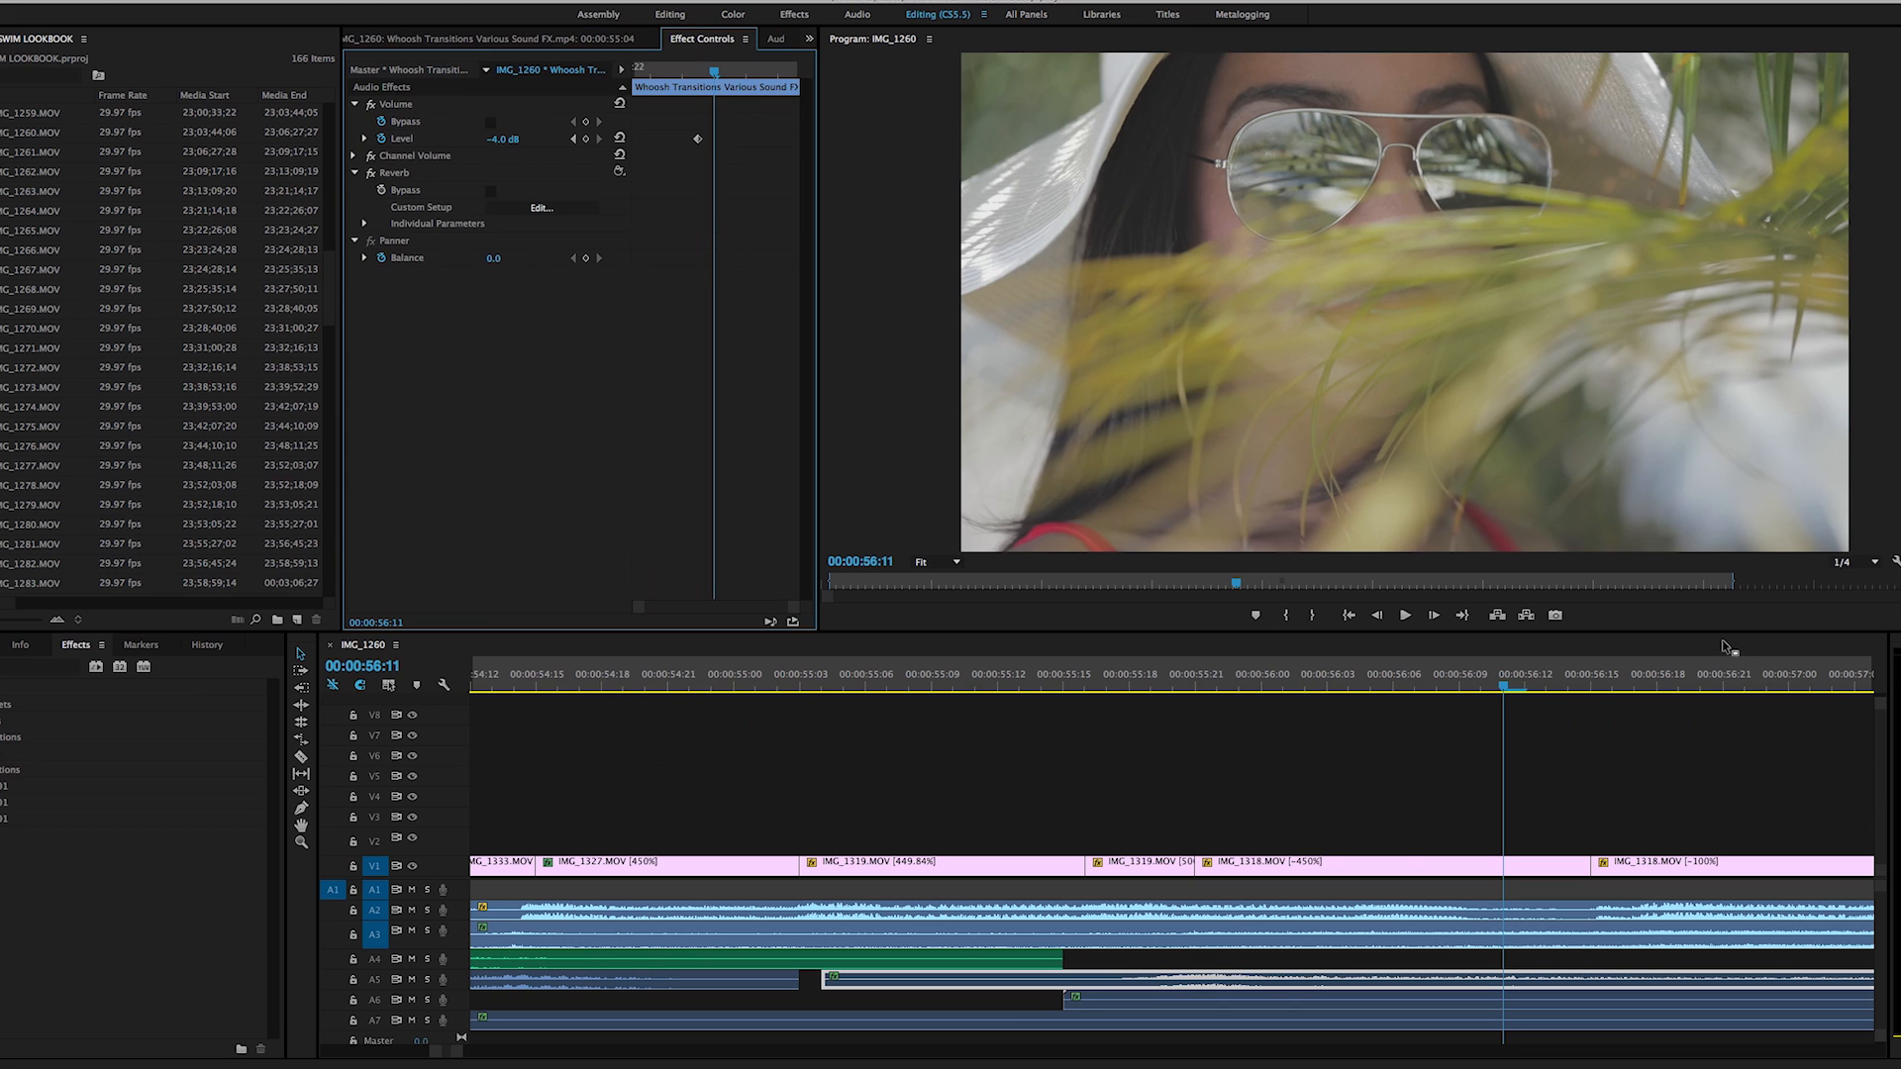
{"action": "mouse_move", "coordinate": [741, 143]}
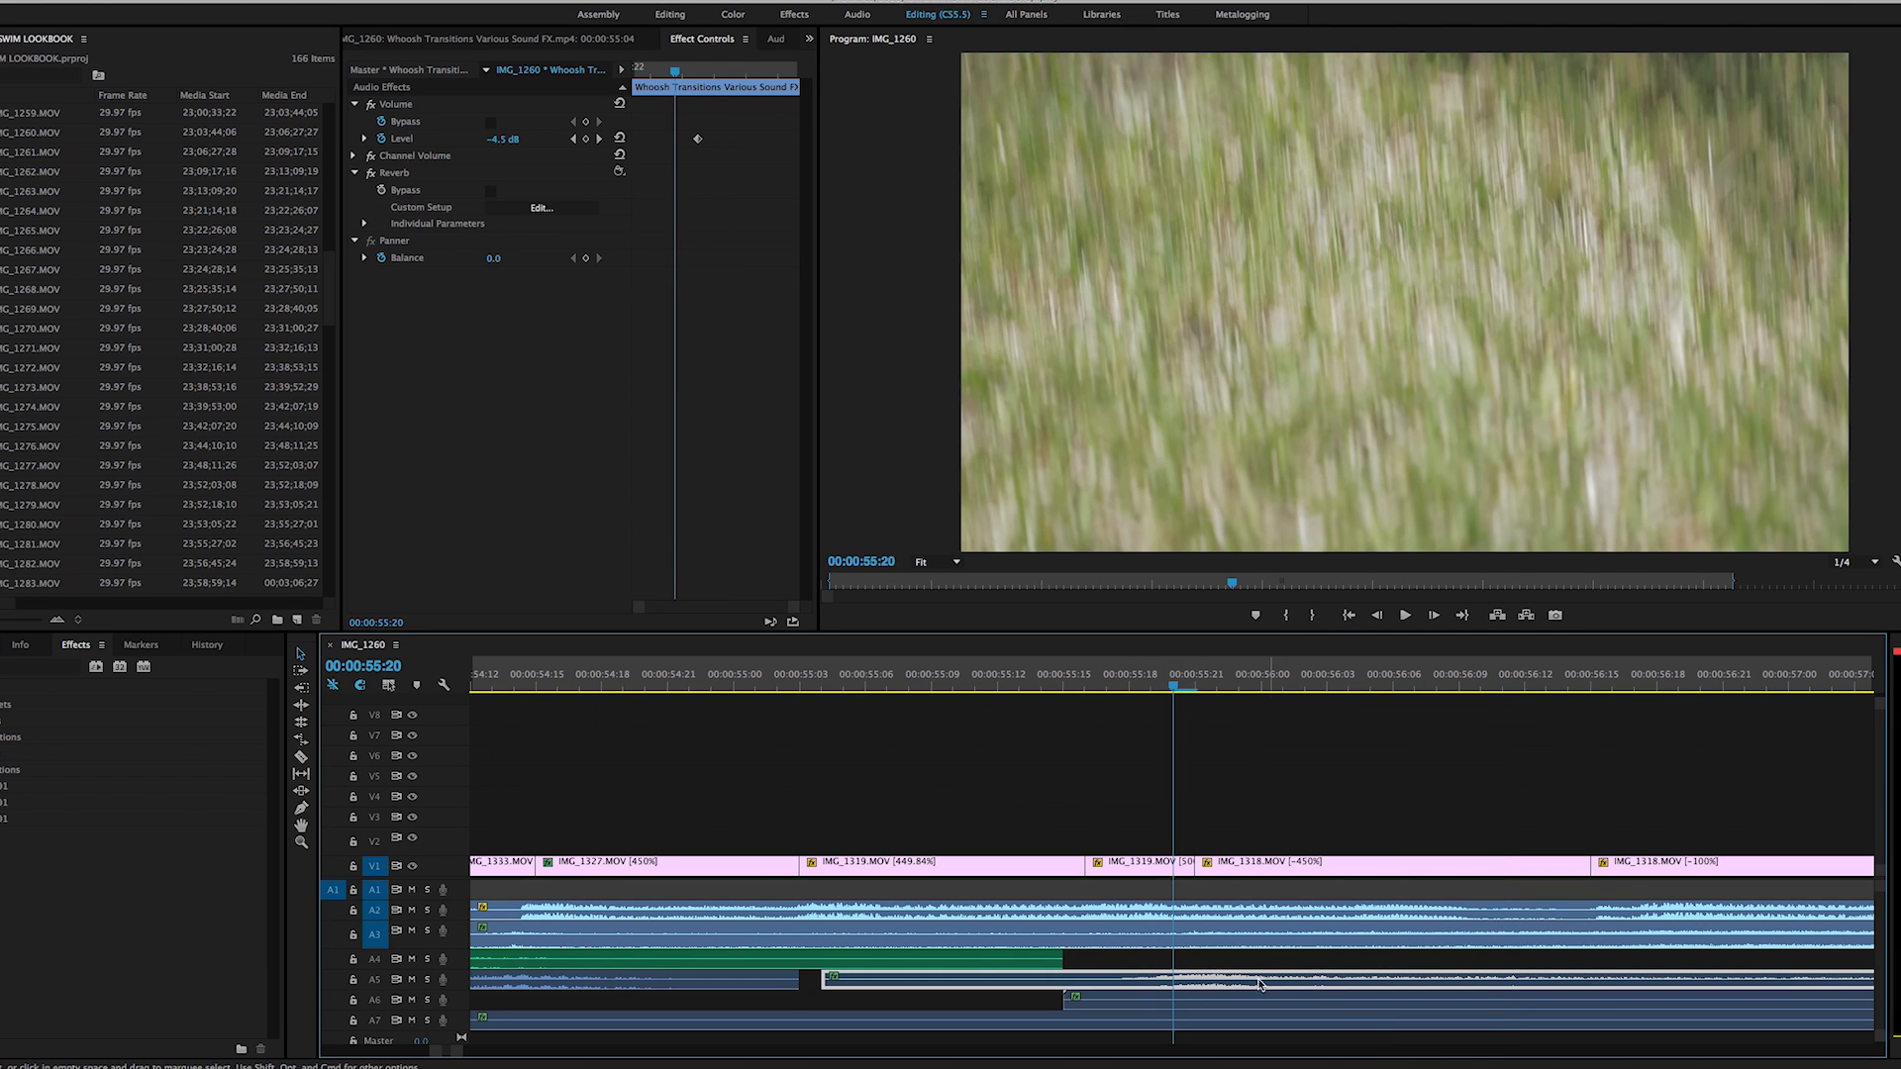
{"action": "mouse_move", "coordinate": [1192, 950]}
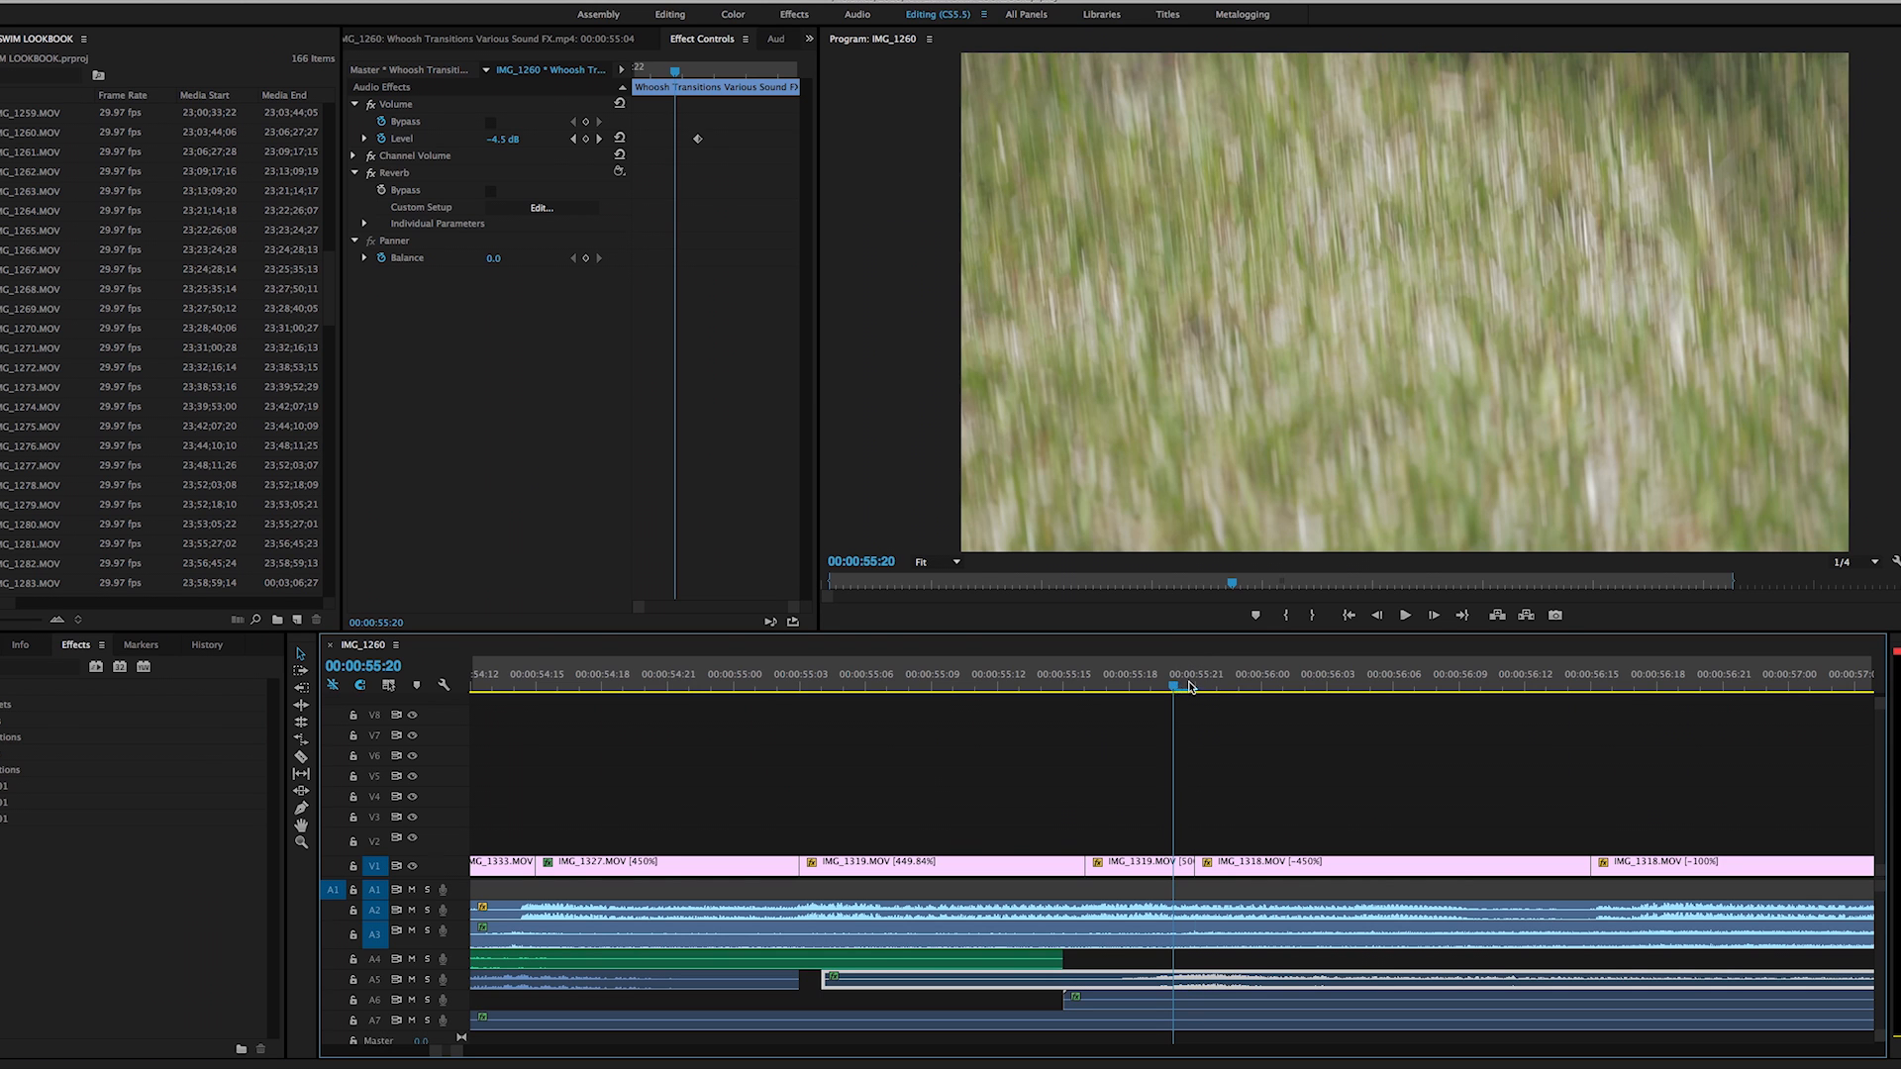
Scrub the playhead around the whip-pan cut to review the whoosh against the transition
{"action": "left_click", "coordinate": [1264, 687]}
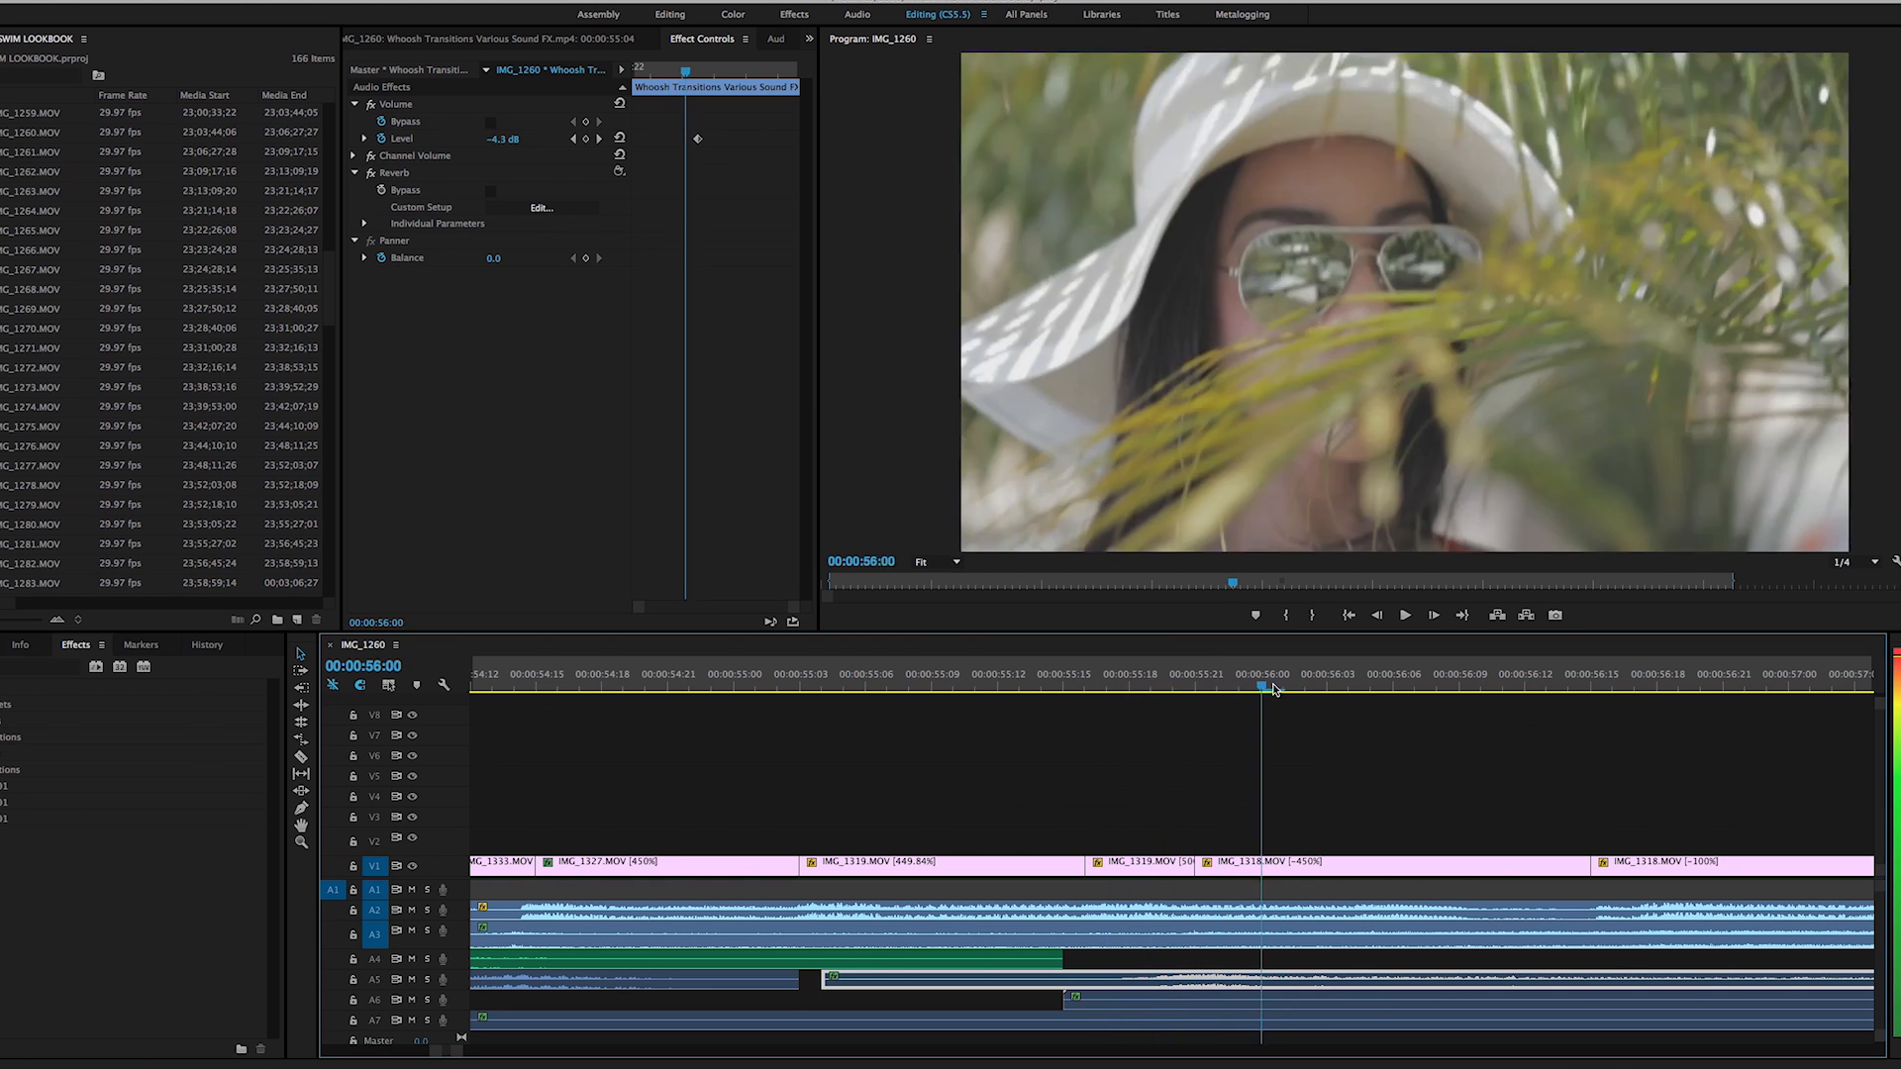
{"action": "left_click", "coordinate": [1131, 687]}
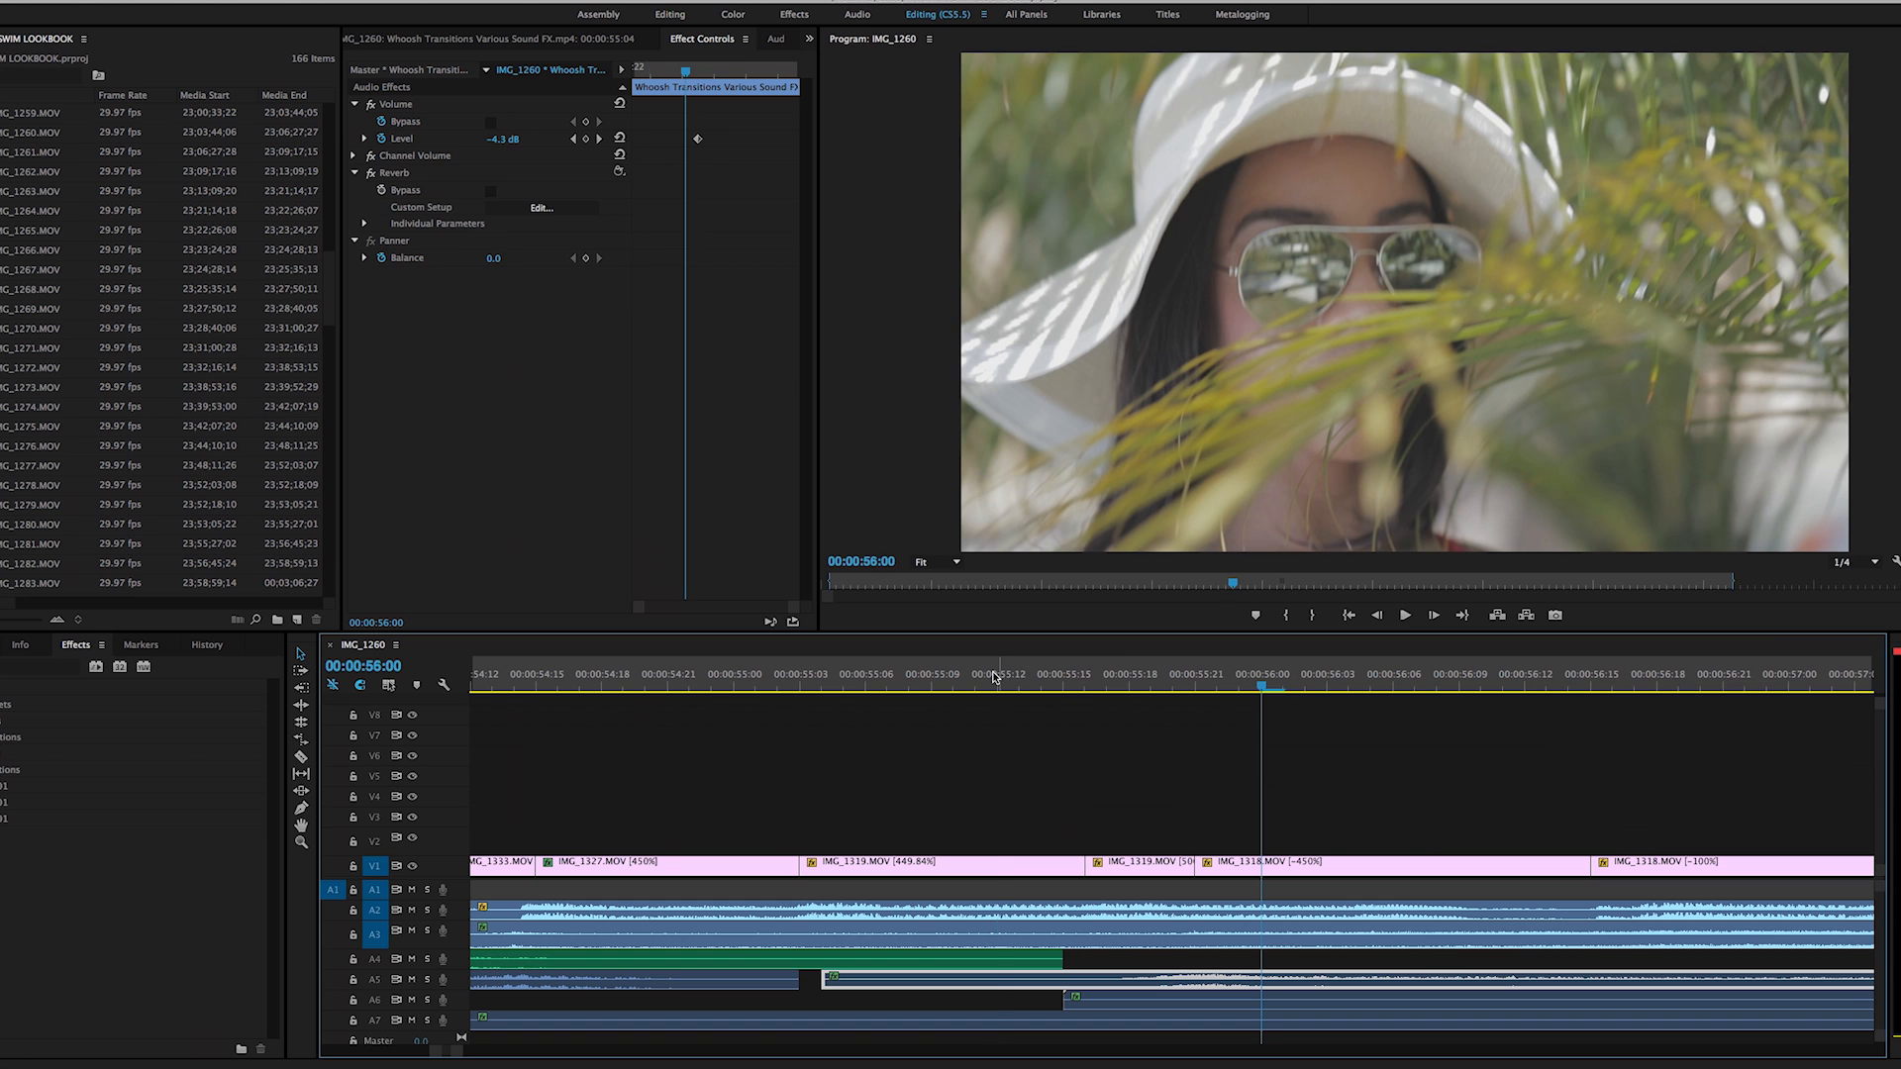
{"action": "left_click", "coordinate": [908, 674]}
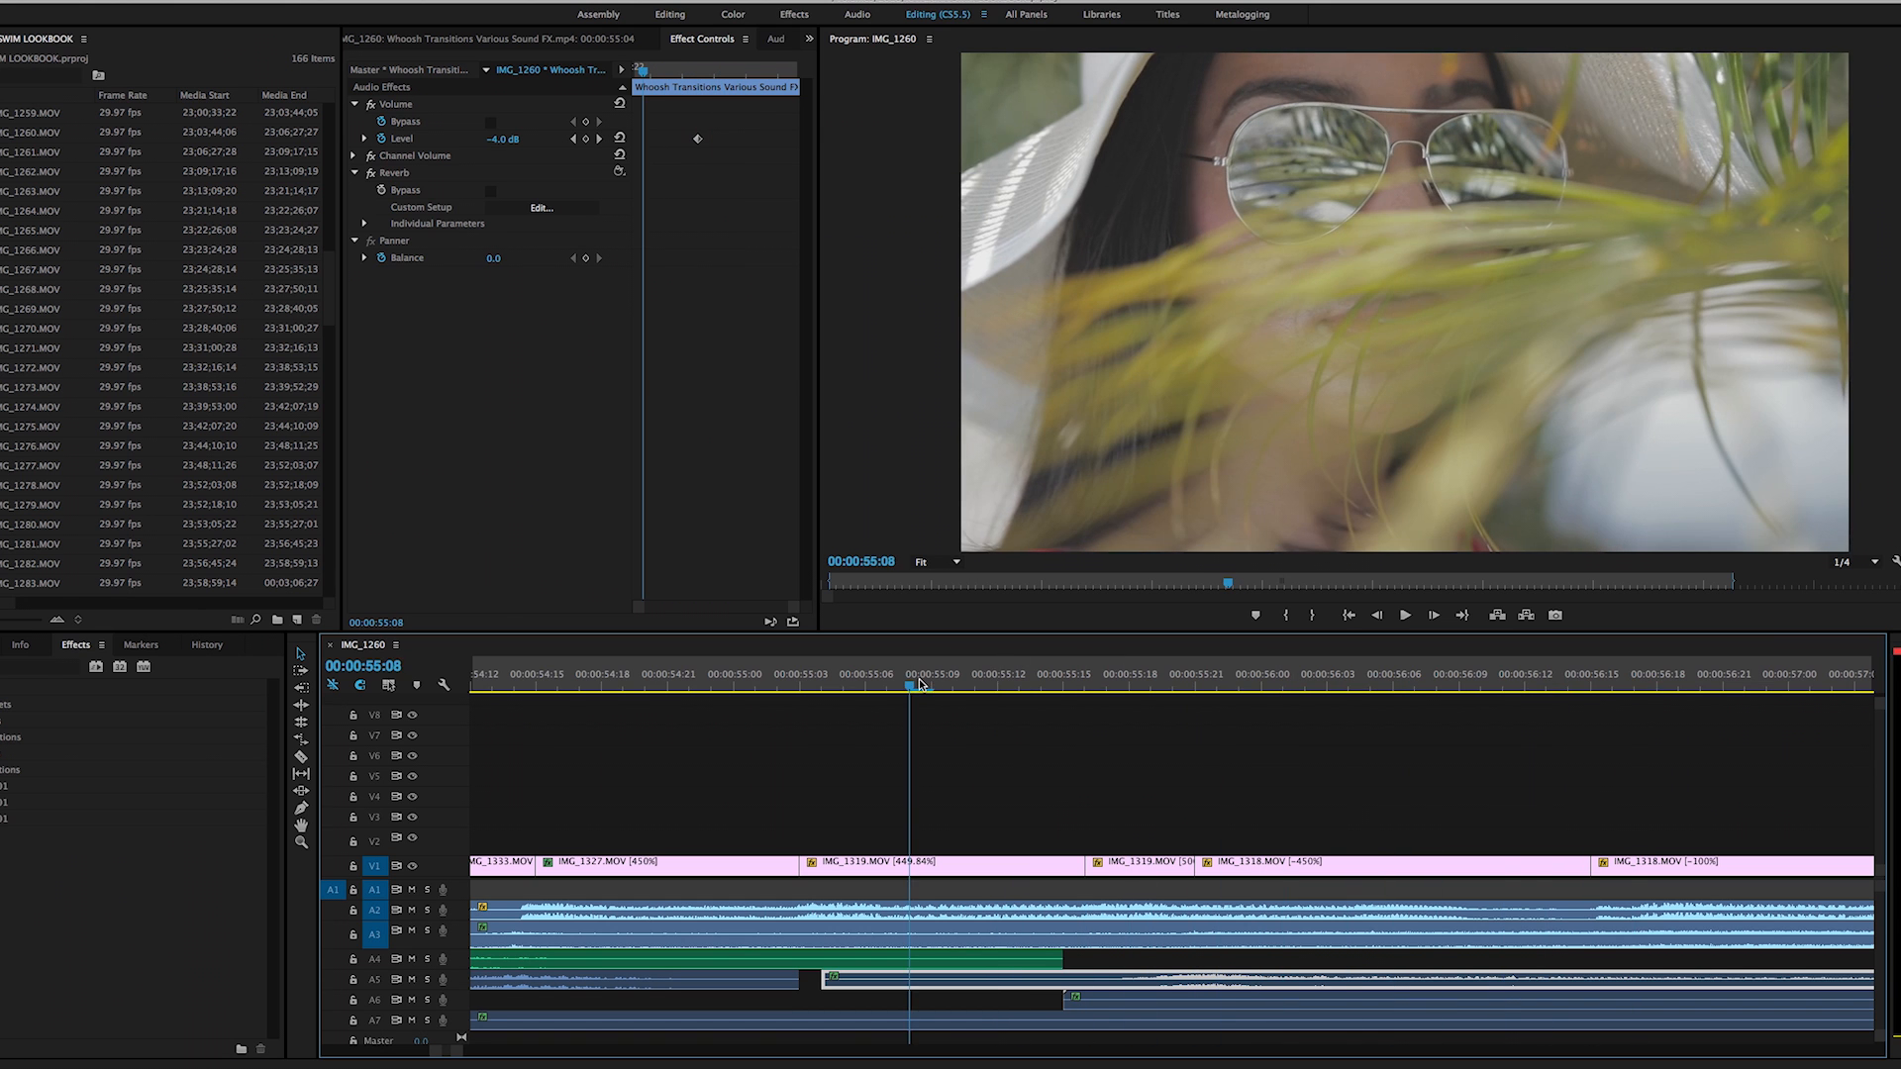